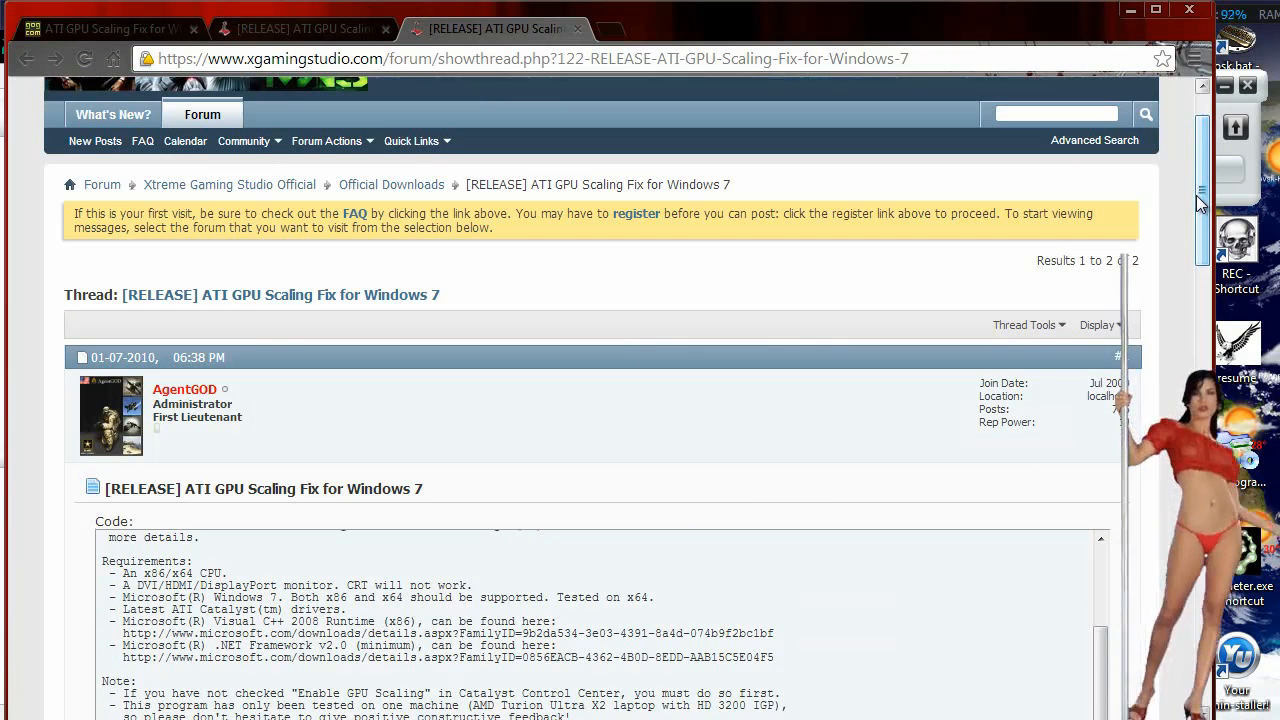
mouse_move(908, 233)
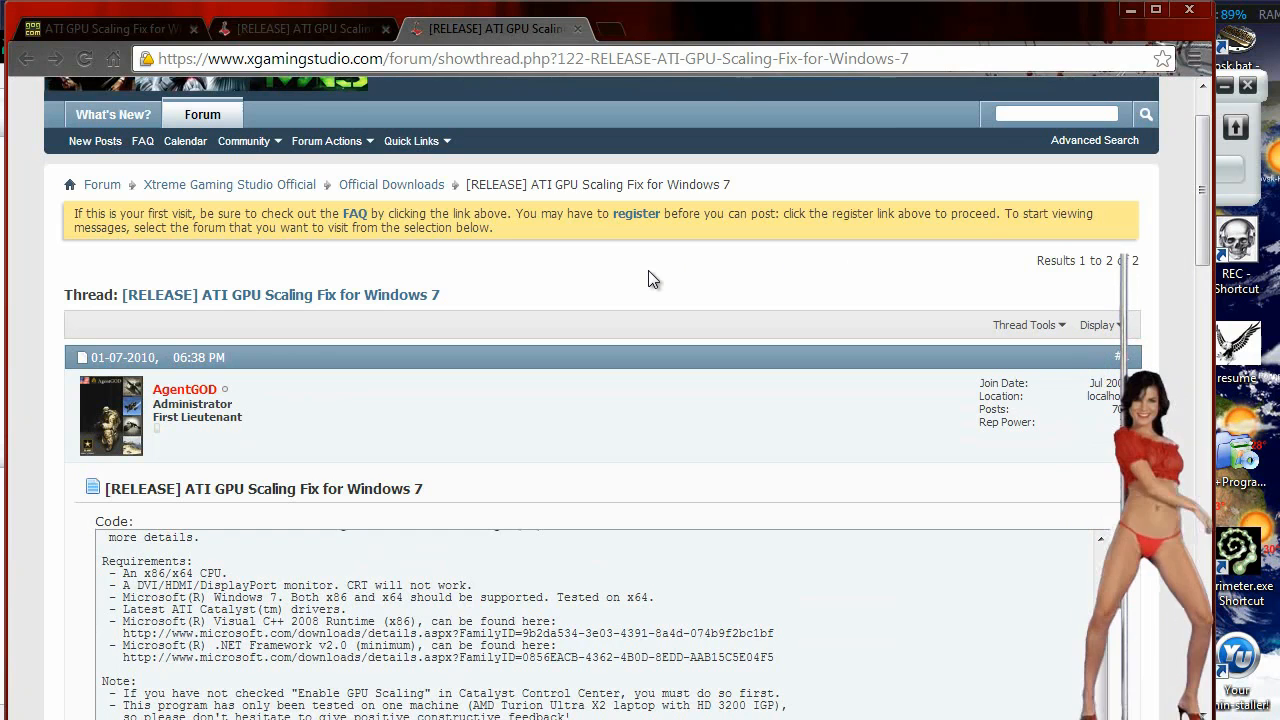
mouse_move(190, 300)
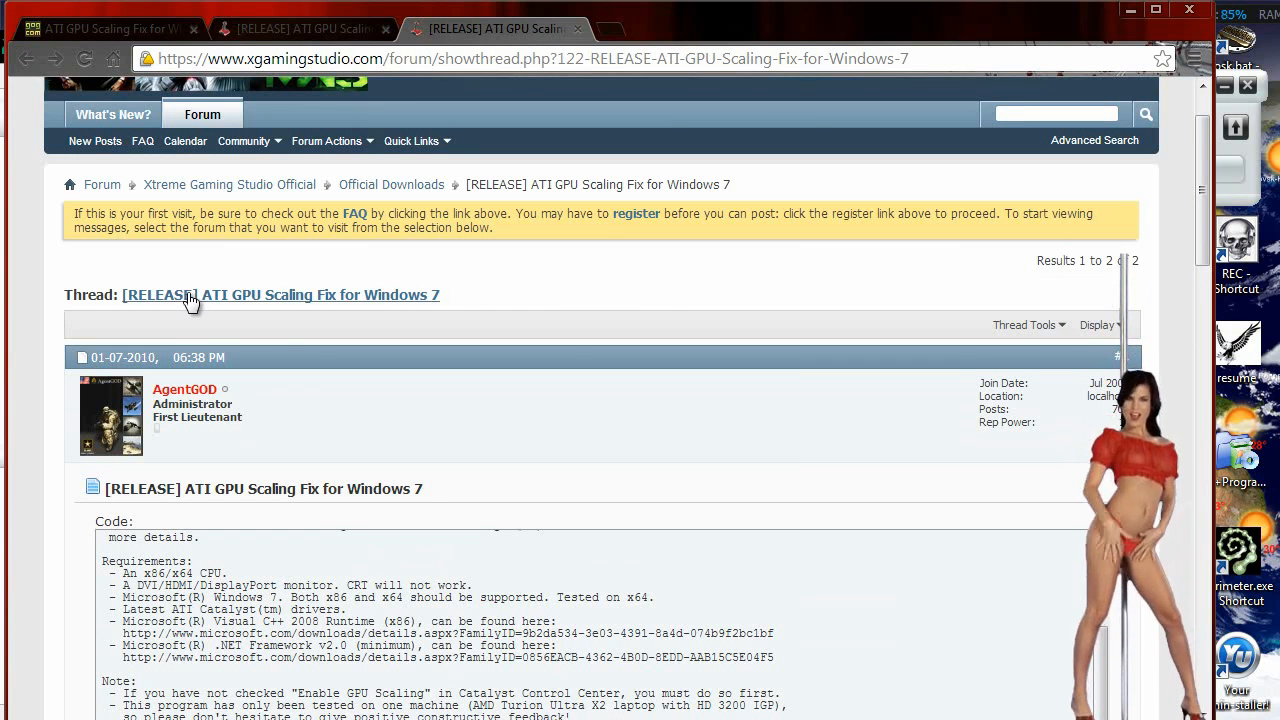
mouse_move(603, 311)
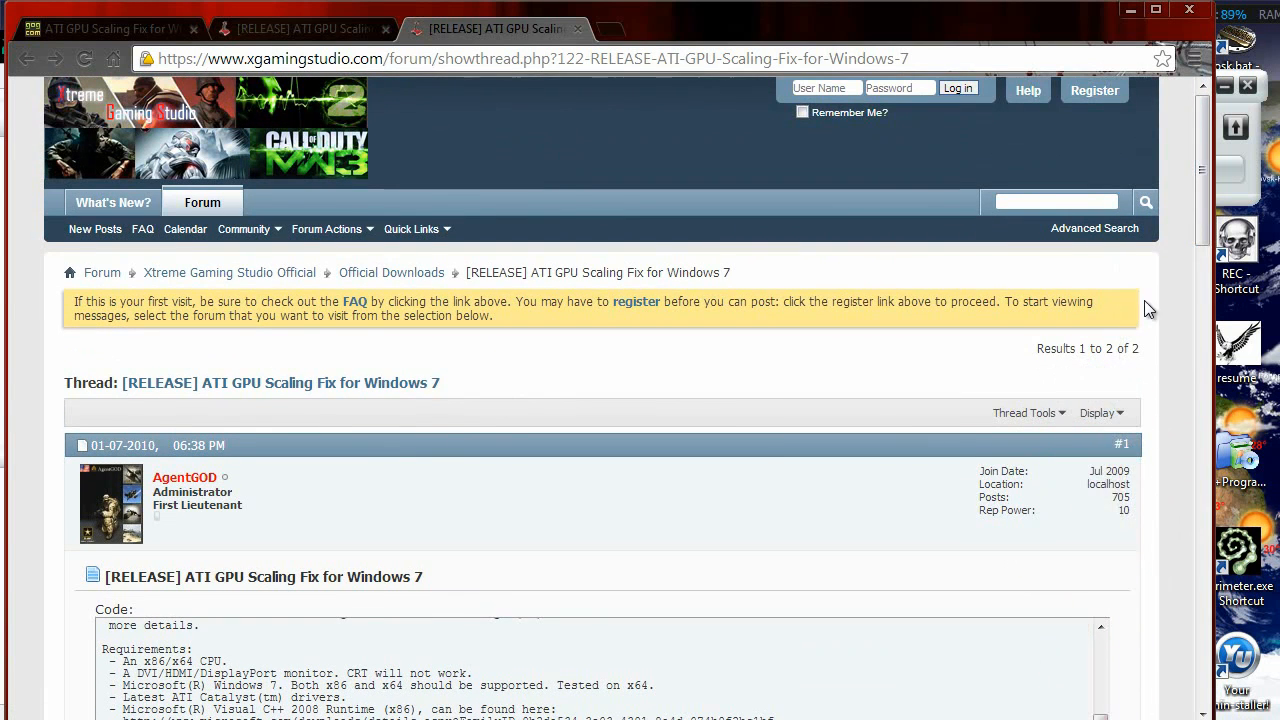
Step: Read the forum post's requirements and download notes, then launch ATIGPUScalingFix.exe from the desktop
scroll(down, 3)
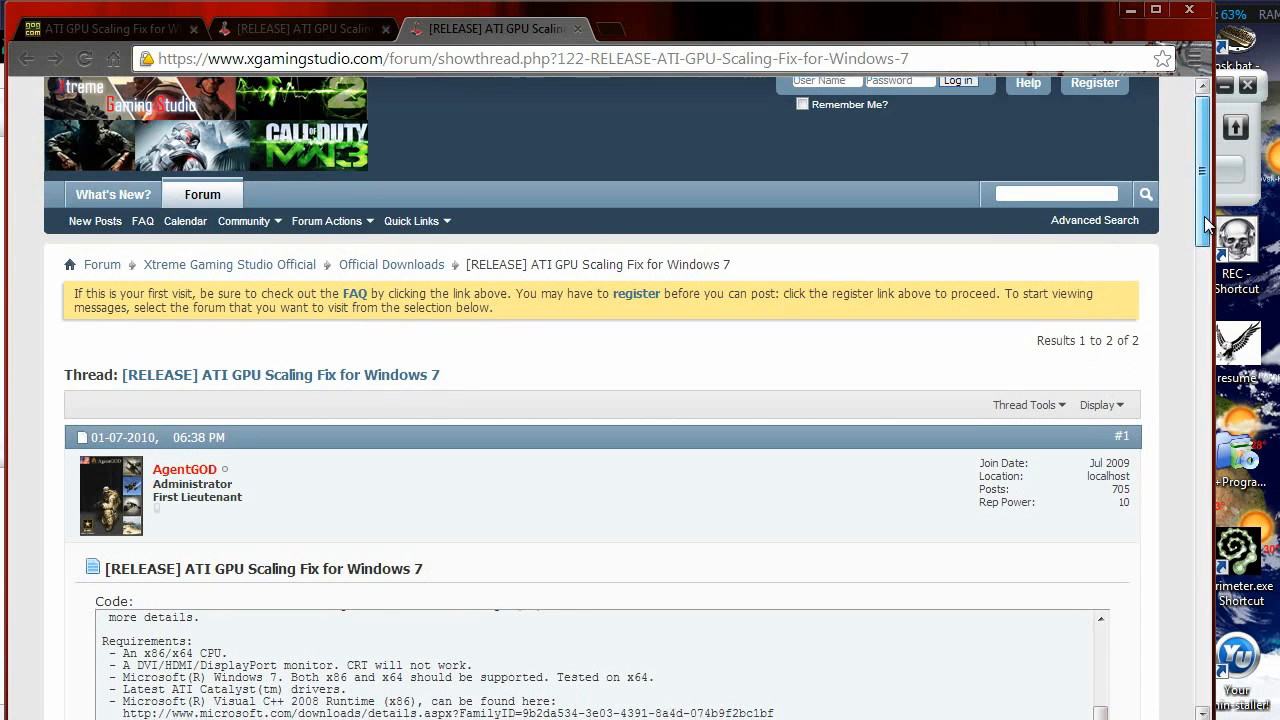
scroll(down, 3)
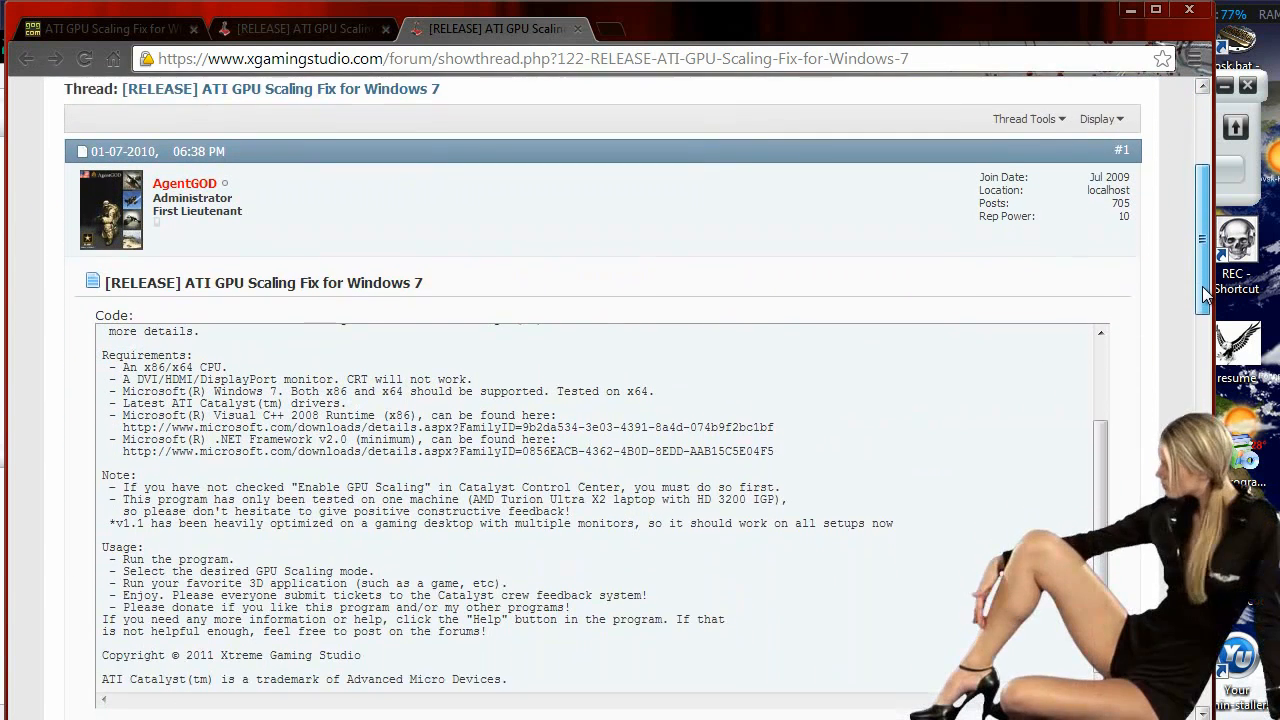
scroll(down, 3)
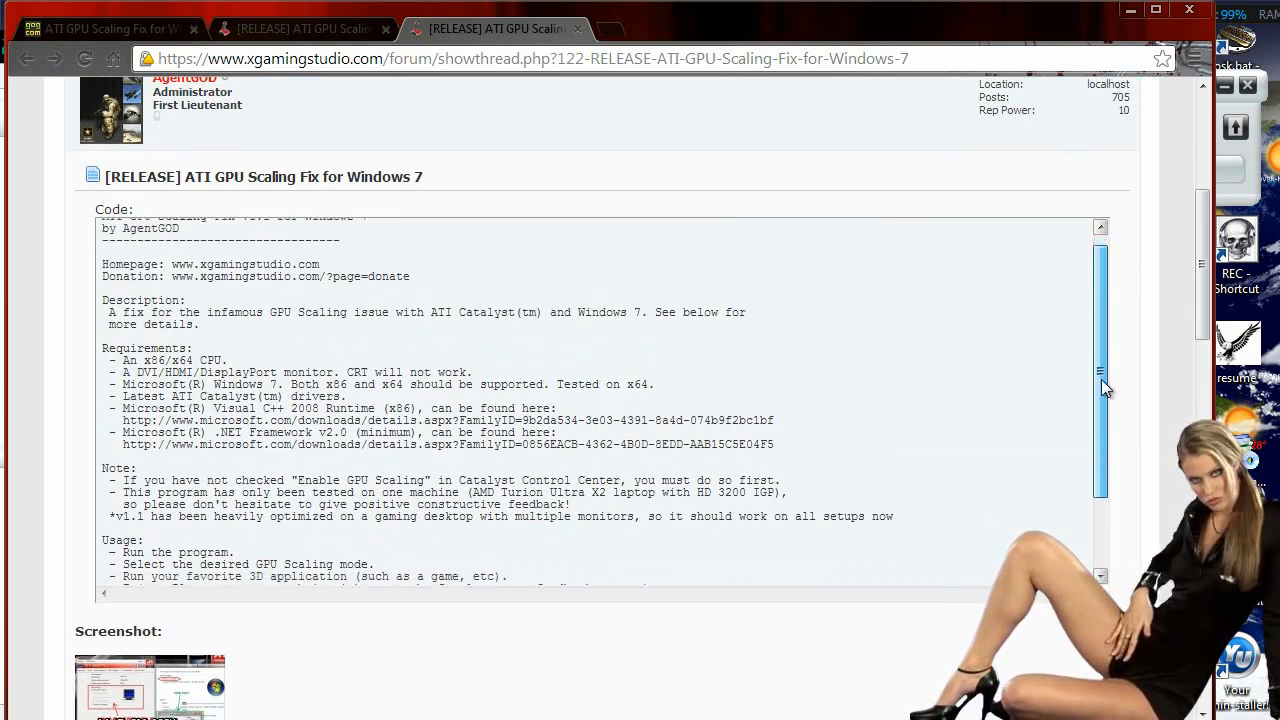
scroll(down, 3)
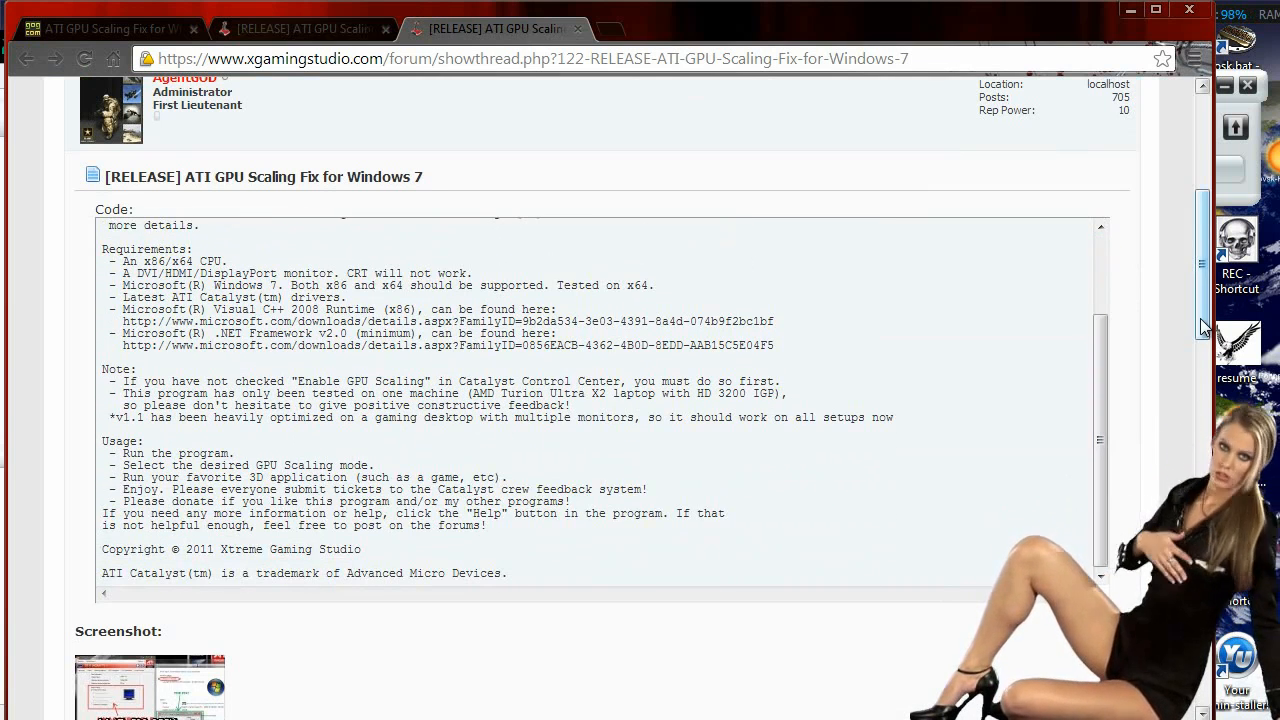
scroll(down, 3)
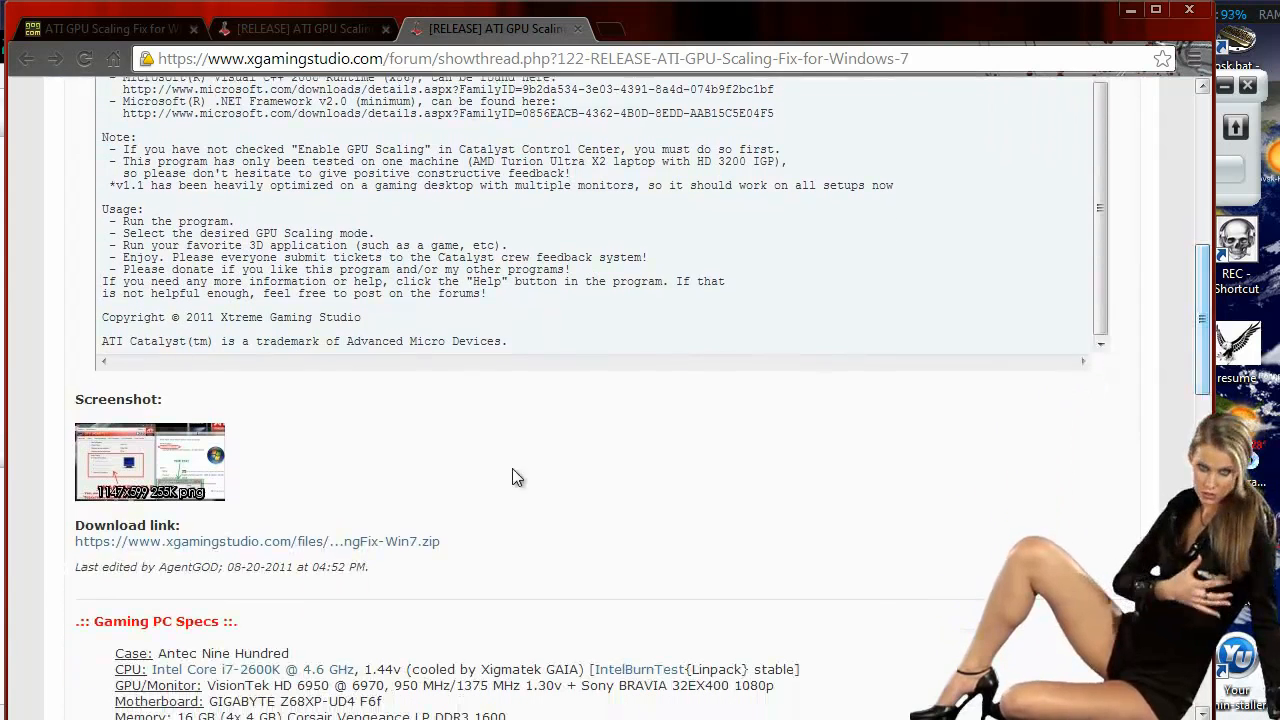
mouse_move(222, 560)
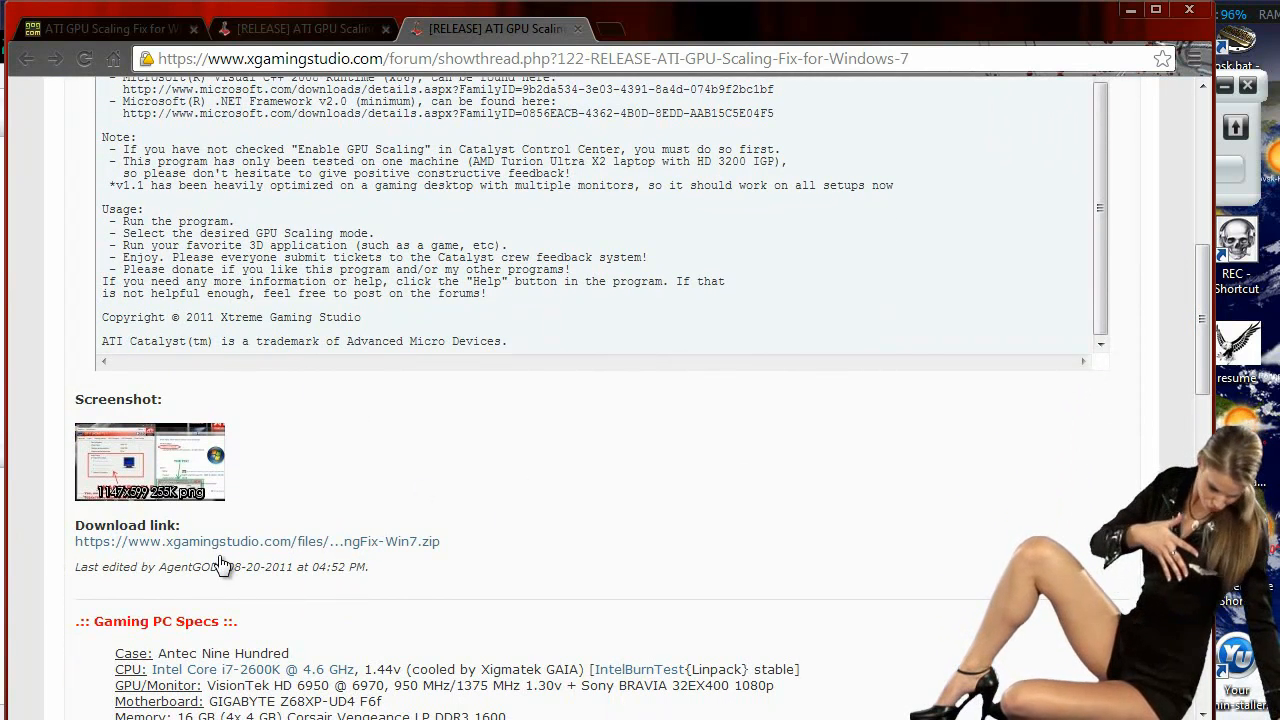
mouse_move(431, 558)
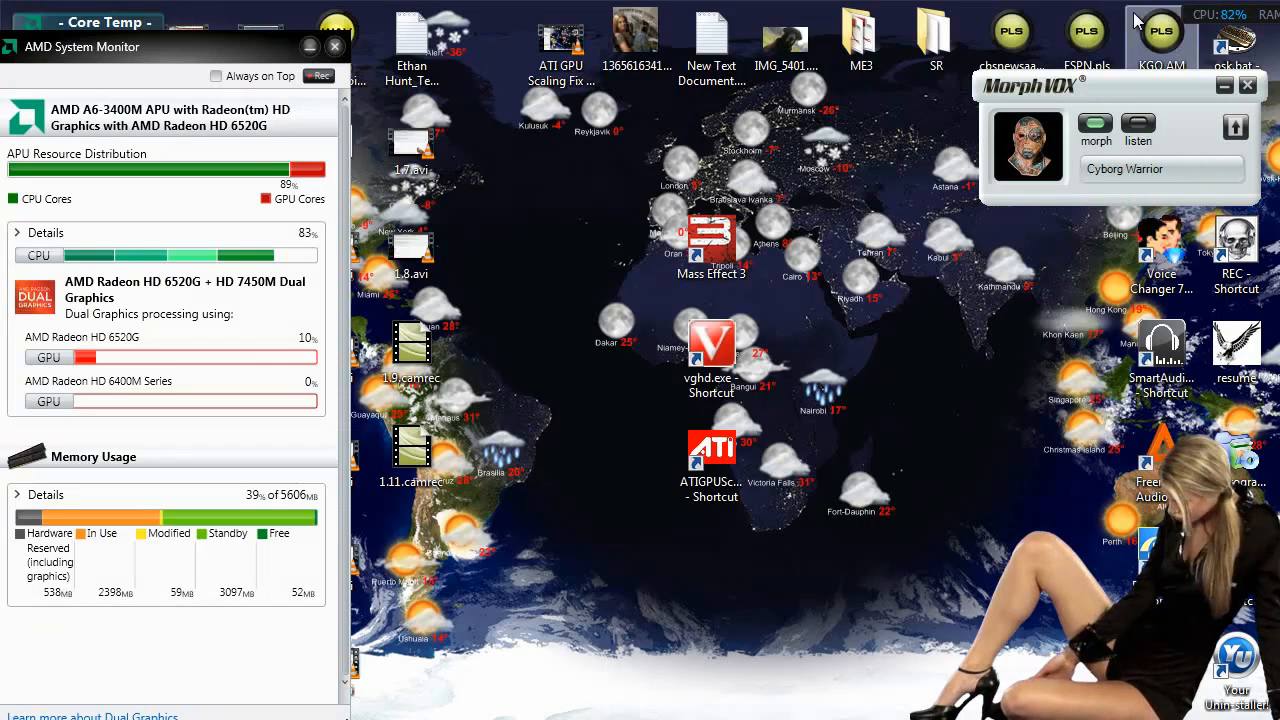
click(711, 450)
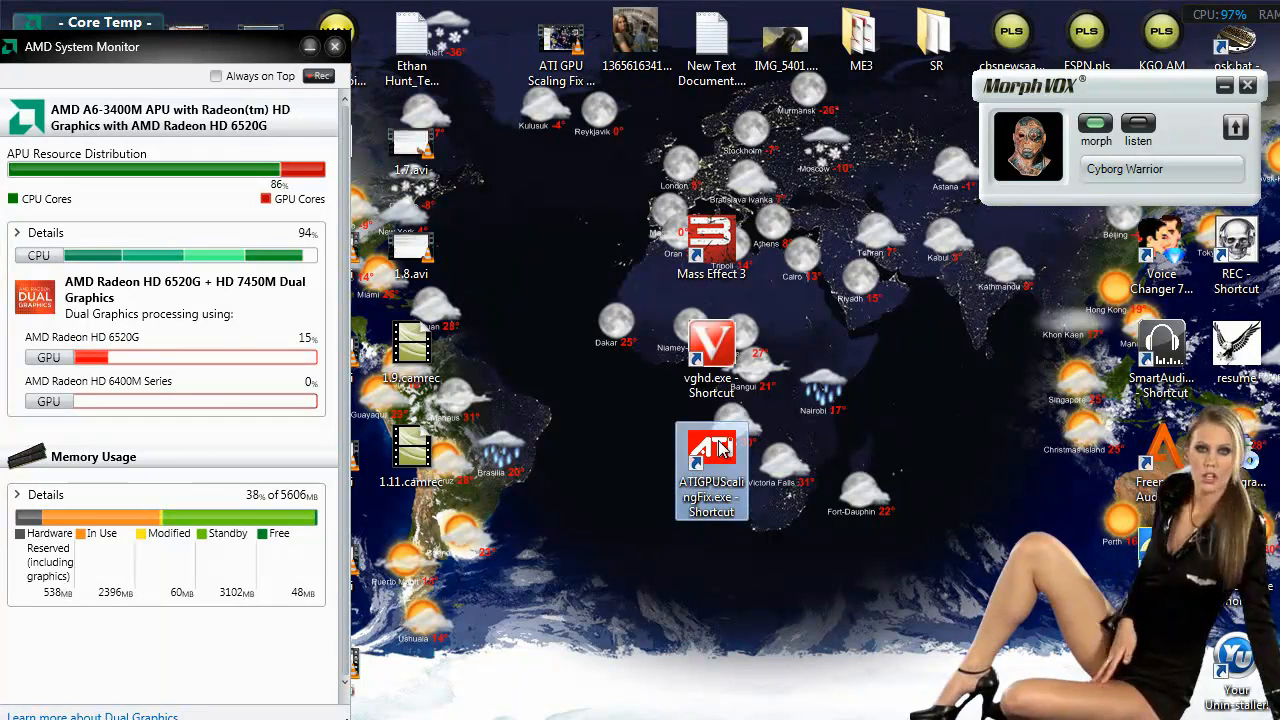
double_click(711, 465)
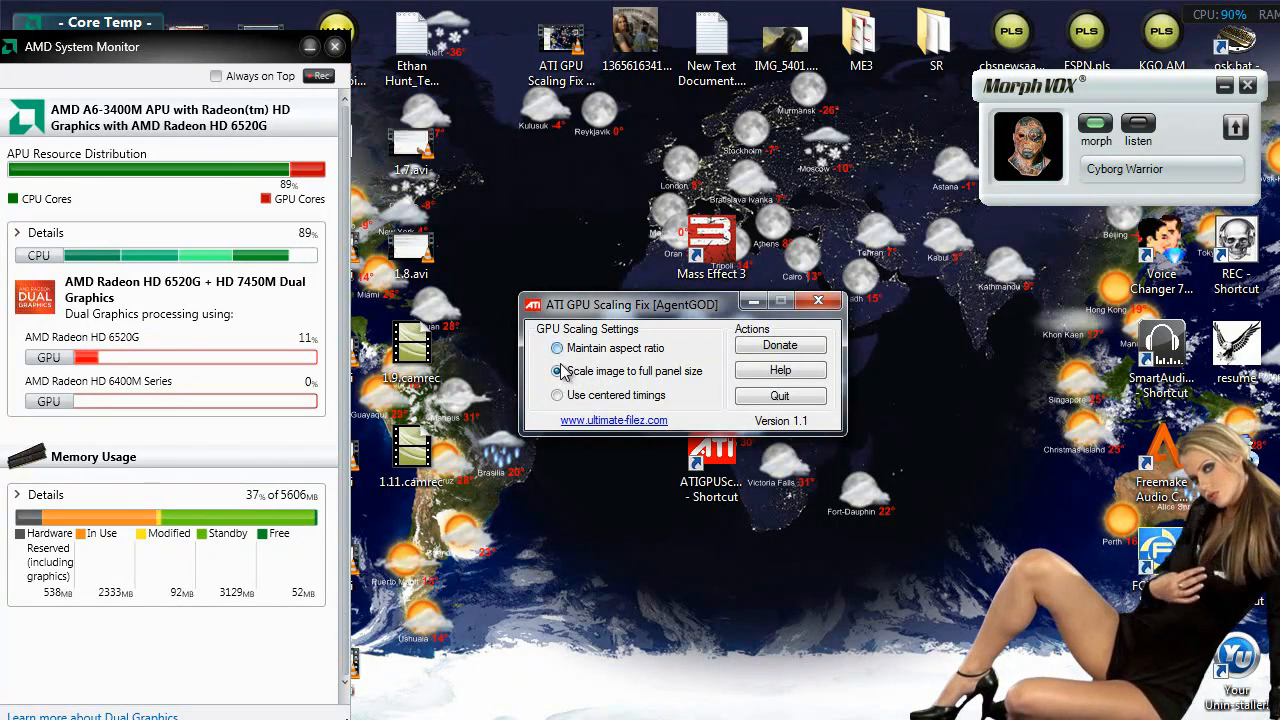
Step: Choose the 'Scale image to full panel size' option in ATI GPU Scaling Fix
click(557, 371)
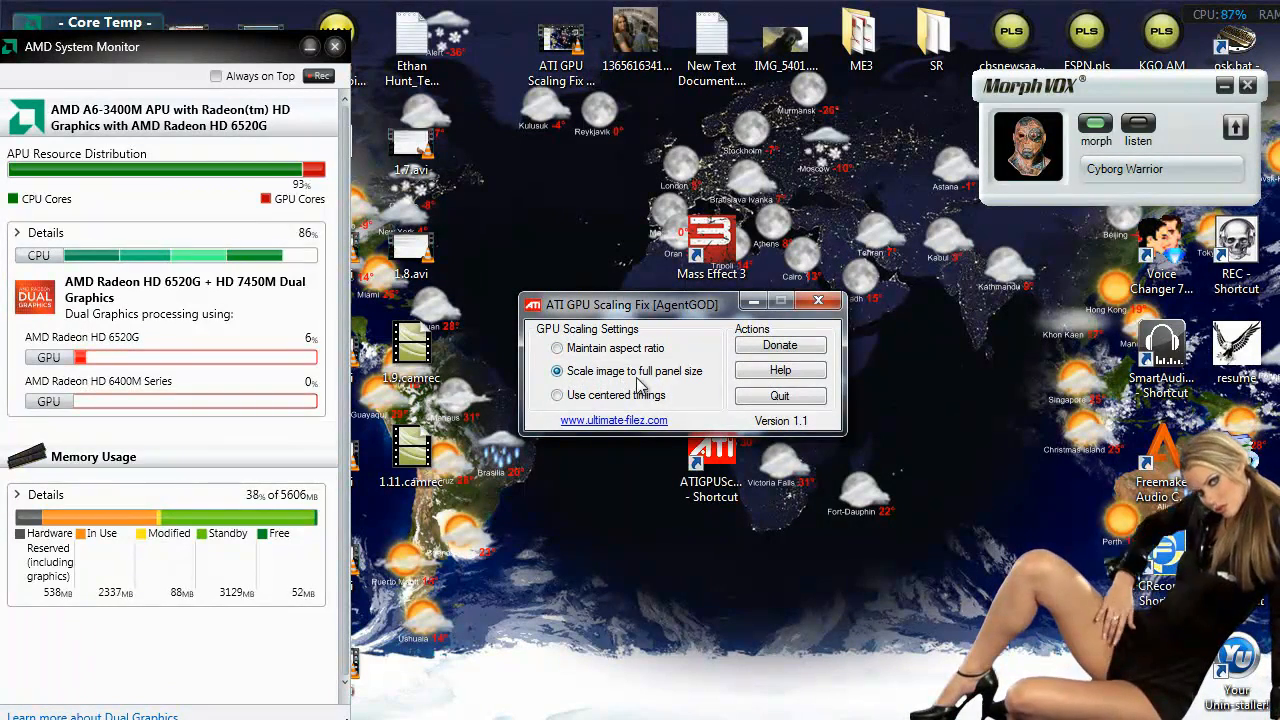